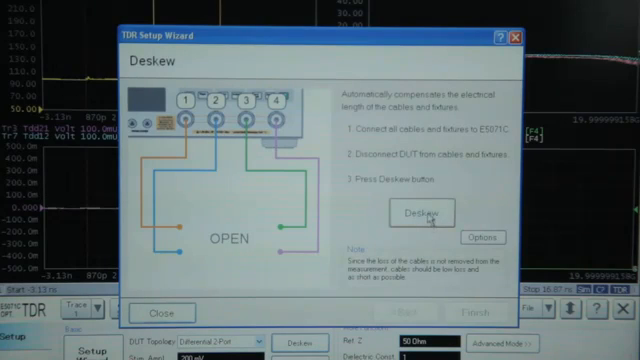
Run the automatic Deskew with the DUT disconnected until the check mark confirms compensation
{"action": "left_click", "coordinate": [420, 214]}
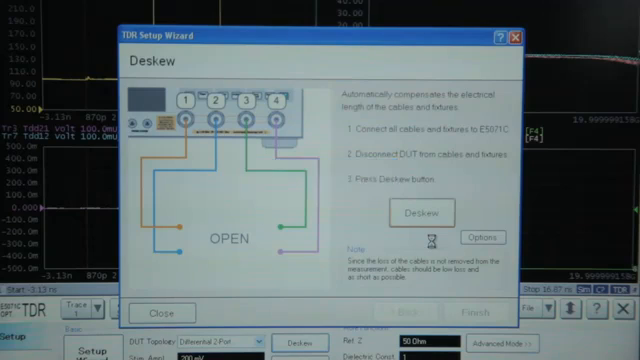
{"action": "left_click", "coordinate": [450, 212]}
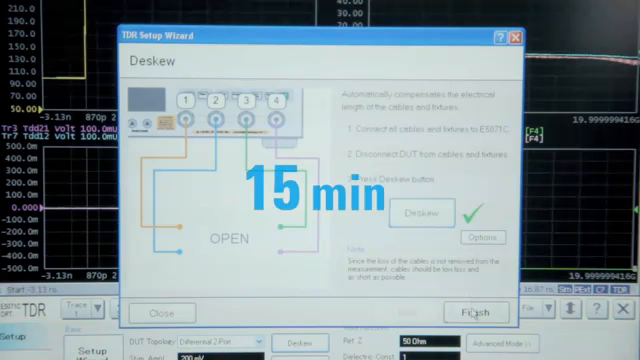
Finish the TDR Setup Wizard and move to the Eye/Mask analysis view
{"action": "left_click", "coordinate": [472, 312]}
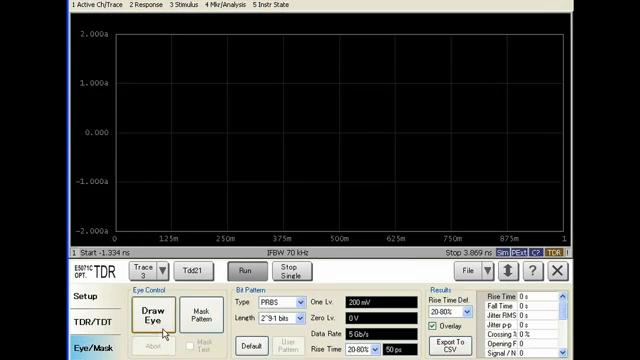
Draw the eye diagram from the configured bit pattern
{"action": "left_click", "coordinate": [124, 316]}
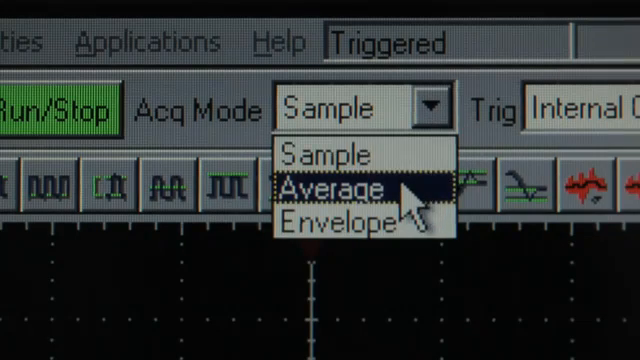
Set the oscilloscope acquisition mode to Average for a smoother impedance trace
{"action": "left_click", "coordinate": [328, 188]}
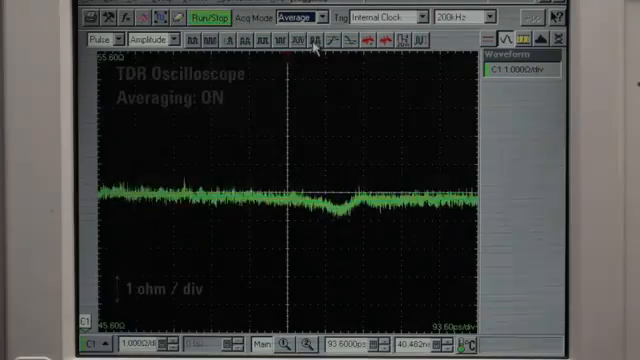